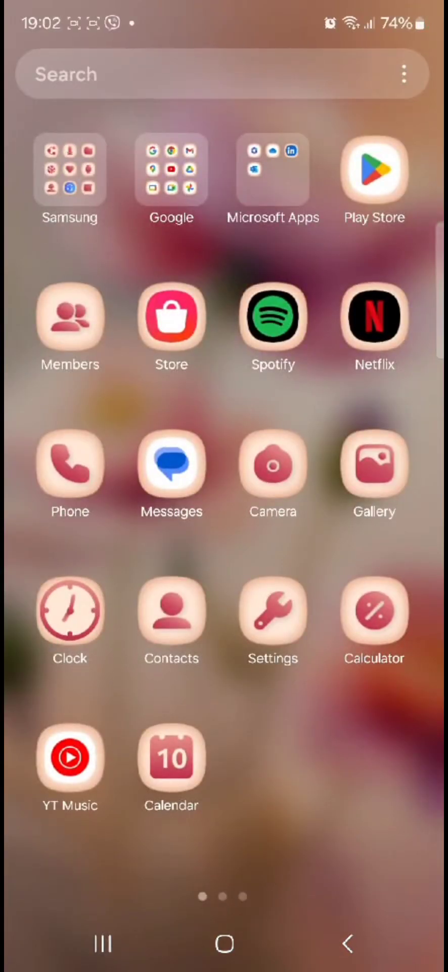
- Launch Calendar from the home screen into February's month view
{"action": "left_click", "coordinate": [171, 757]}
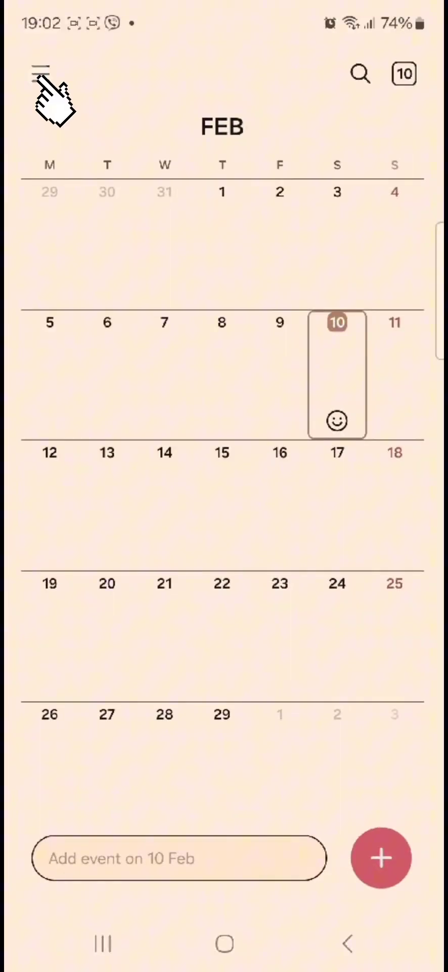
- Reach the Manage calendars page from the bottom of the navigation drawer
{"action": "left_click", "coordinate": [41, 73]}
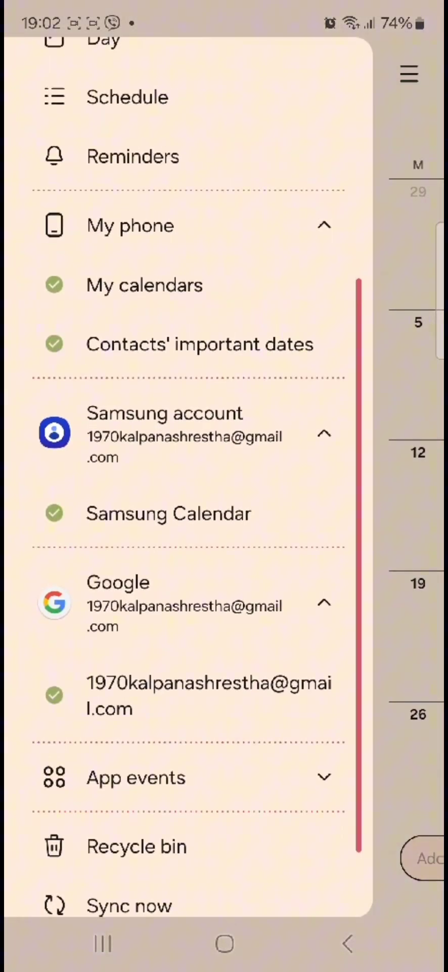
{"action": "scroll", "scroll_direction": "down", "scroll_amount": 3}
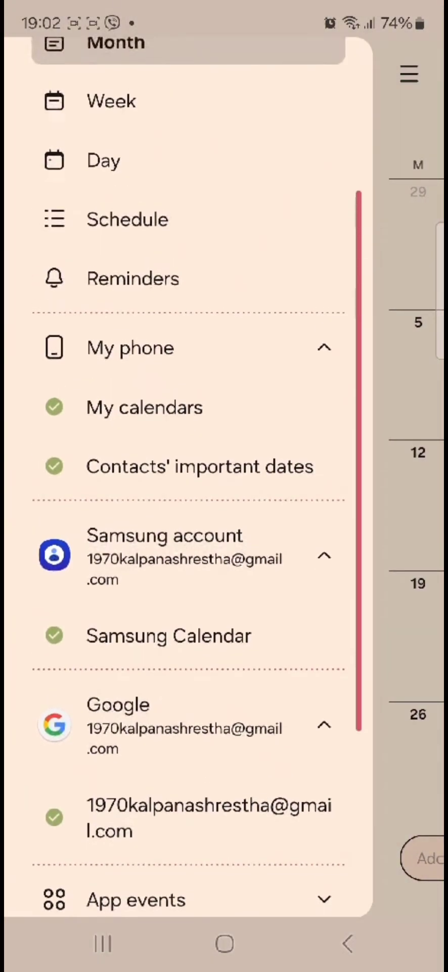
{"action": "scroll", "scroll_direction": "down", "scroll_amount": 3}
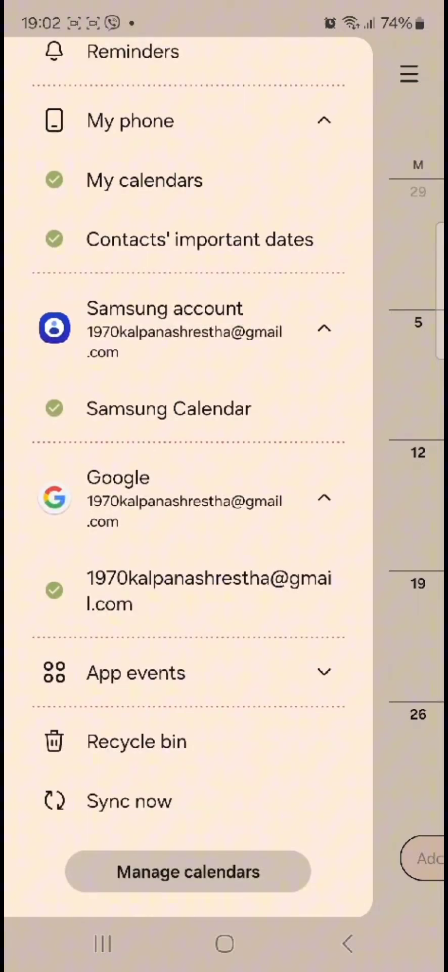
{"action": "left_click", "coordinate": [187, 870]}
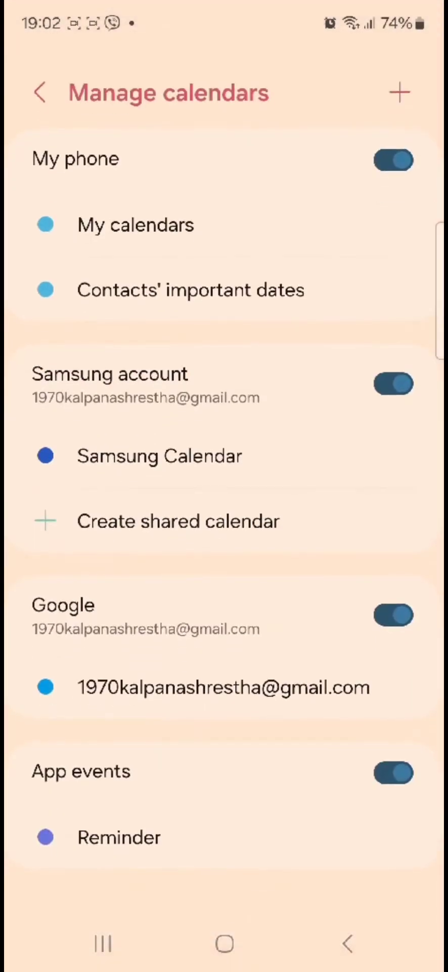
- Toggle off the Samsung account and Google calendars, then return to the month view
{"action": "left_click", "coordinate": [393, 383]}
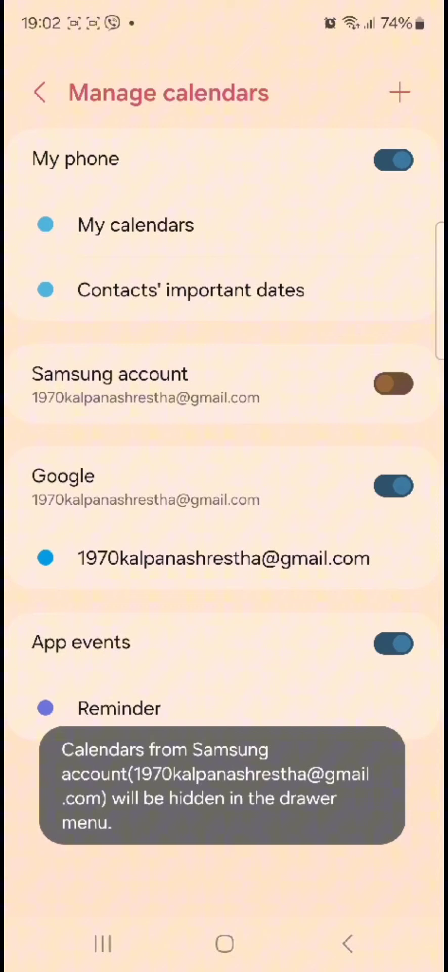
{"action": "left_click", "coordinate": [393, 484]}
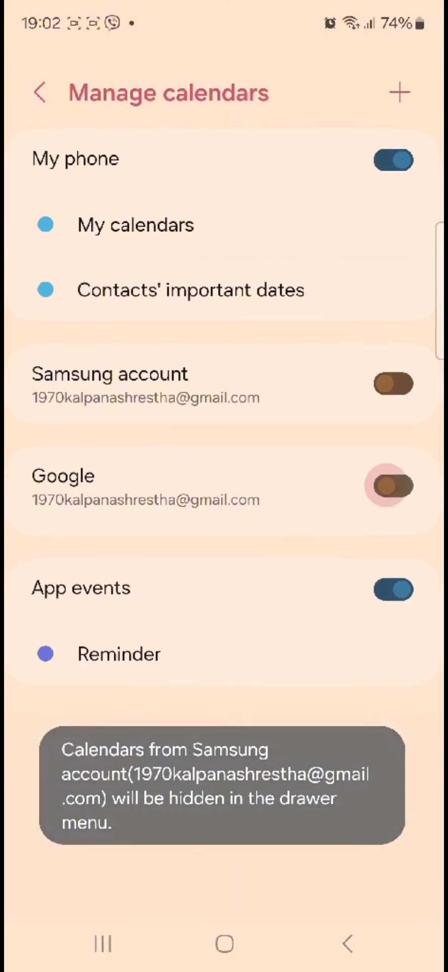
{"action": "left_click", "coordinate": [394, 485]}
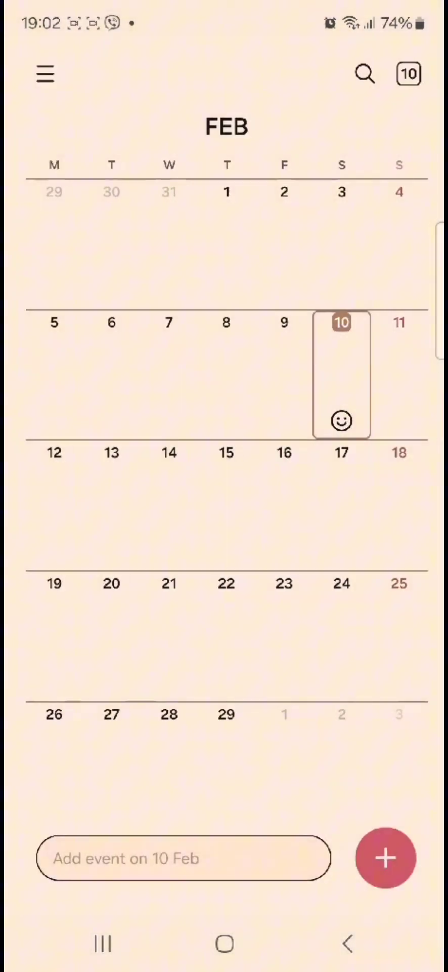
- Confirm the drawer lists only My phone calendars and exit to the home screen
{"action": "left_click", "coordinate": [44, 74]}
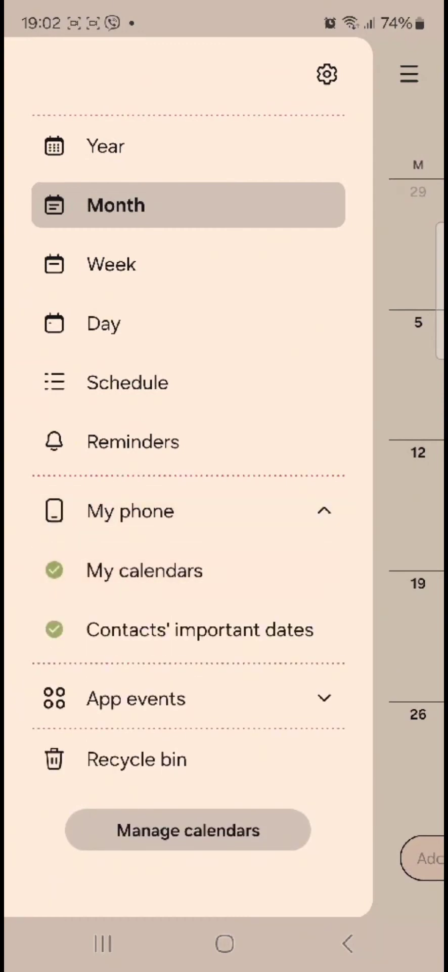
{"action": "key", "text": "home"}
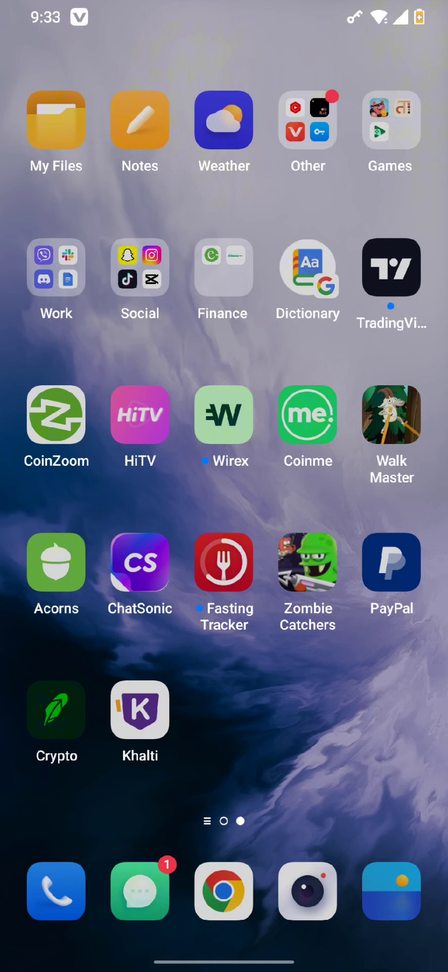